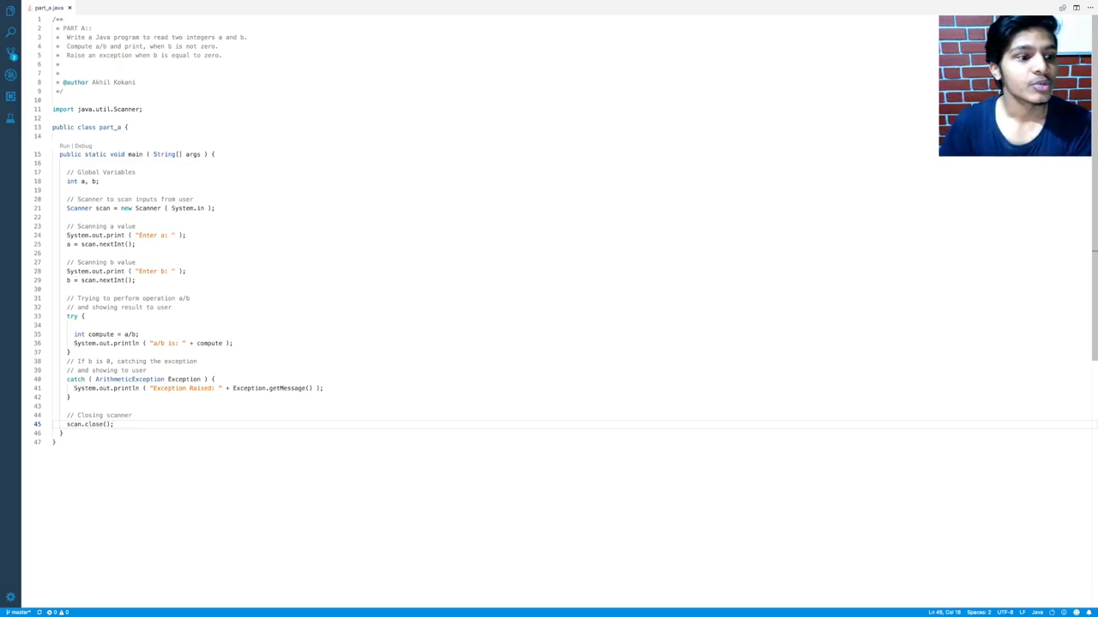
Review the part_a.java source, highlighting the line that computes a/b.
left_click(86, 182)
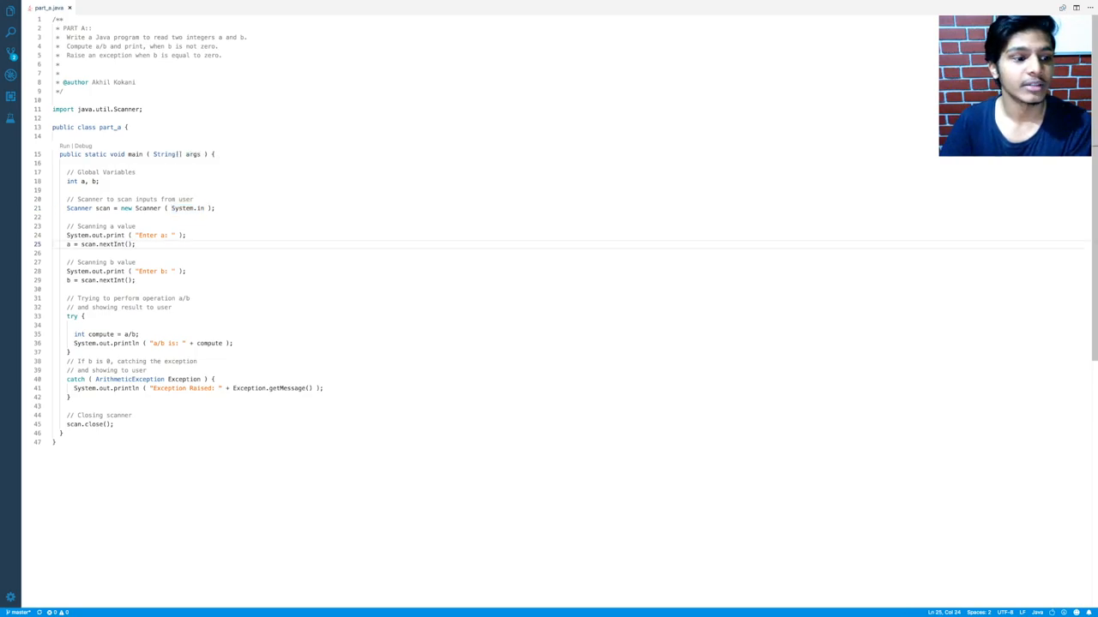
double_click(103, 243)
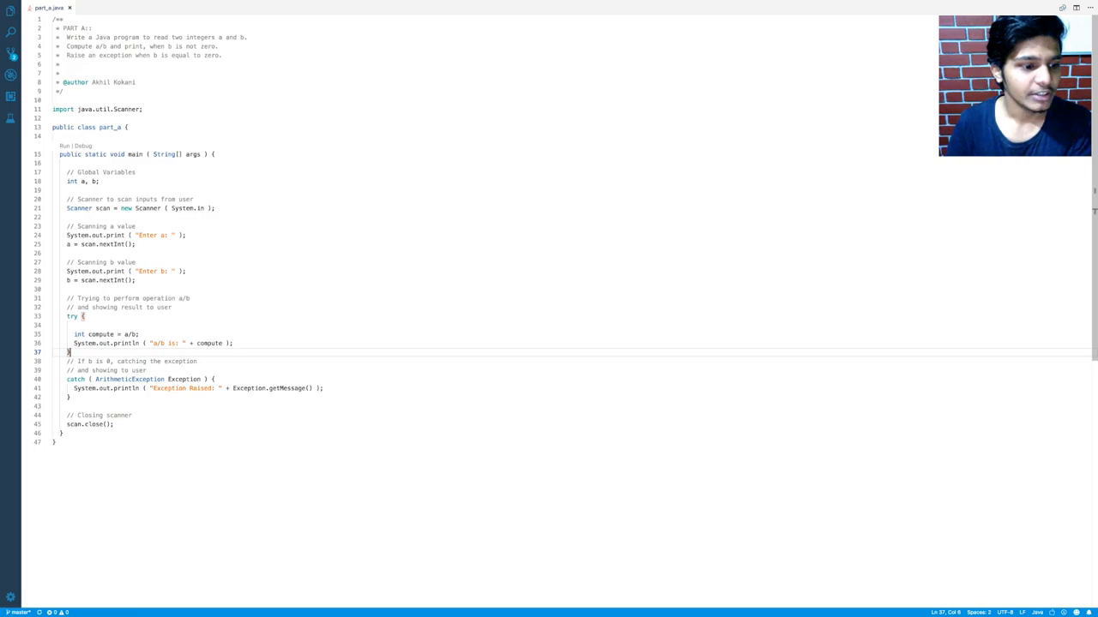
left_click_drag(68, 315, 70, 351)
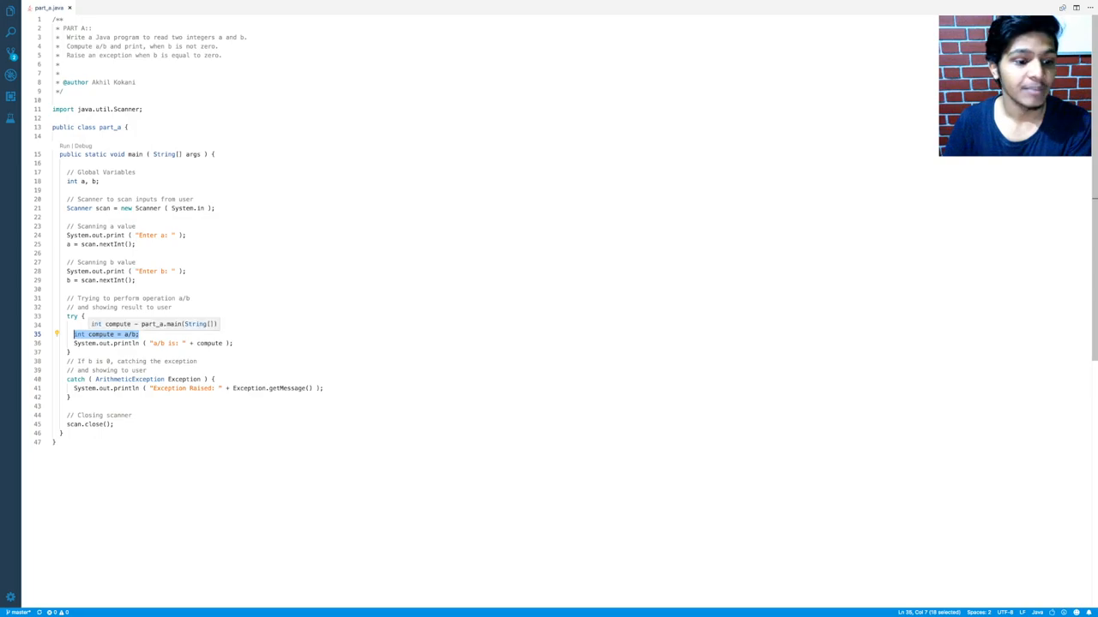
left_click(231, 343)
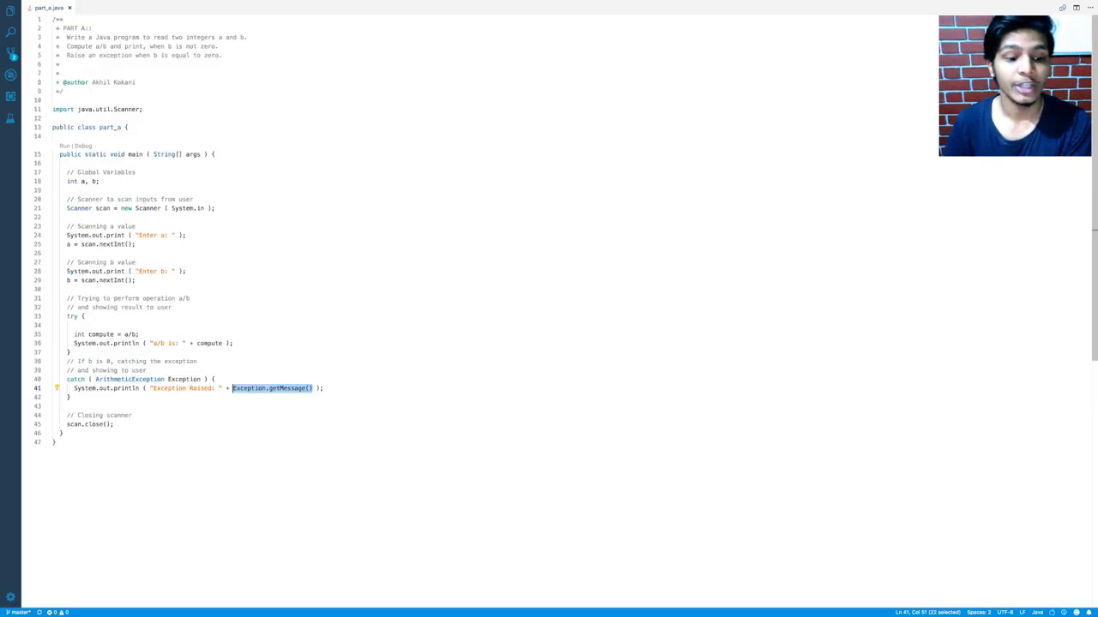
mouse_move(273, 388)
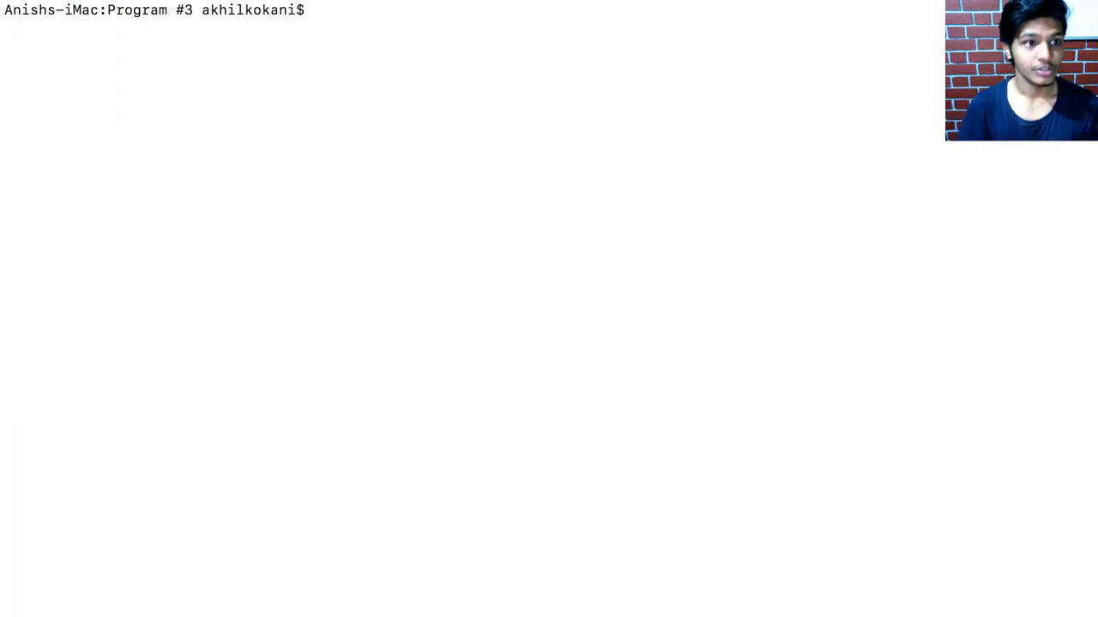
Run the program in the terminal with java part_a.java.
type("java par")
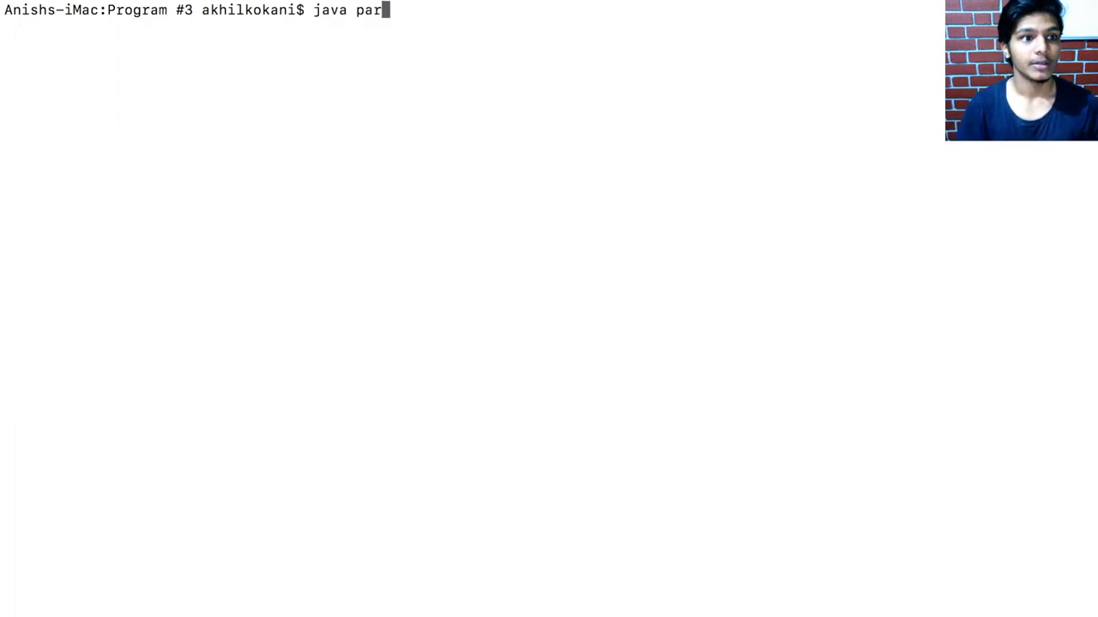
type("t_a.java")
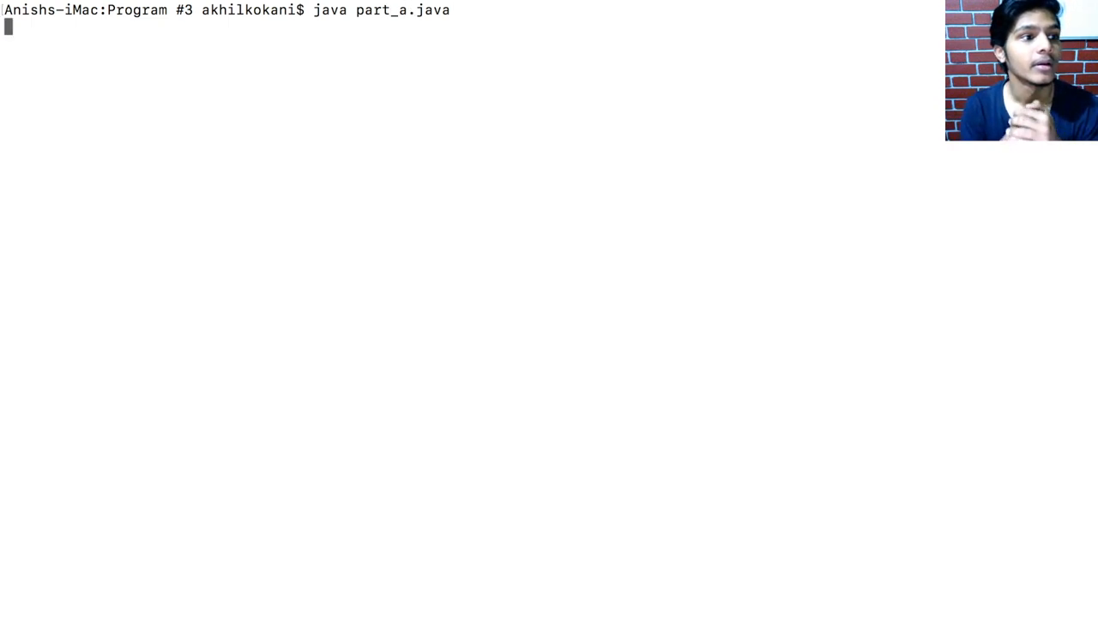
key("Return")
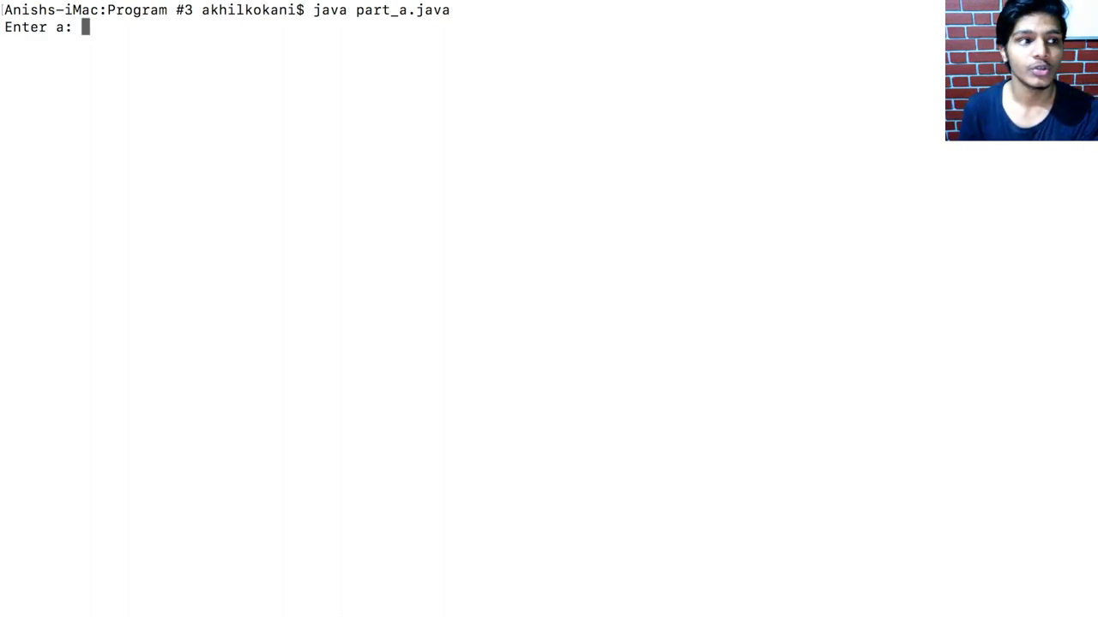
Enter 10 and 5 to get a/b is 2, then launch part_a.java a second time.
type("10")
type("5")
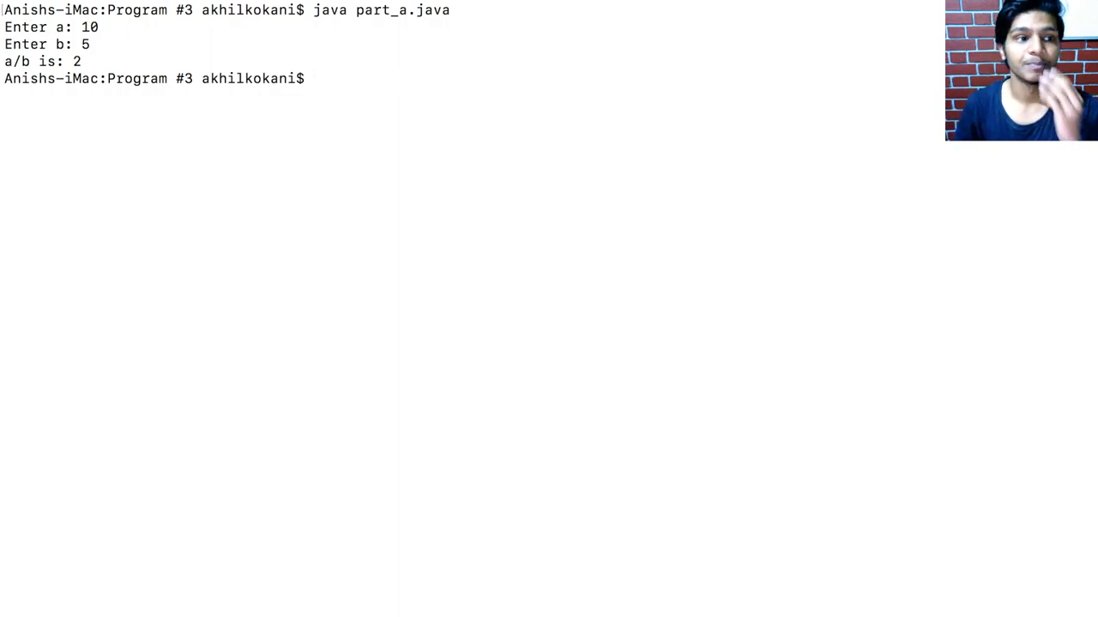
type("java part_a.java")
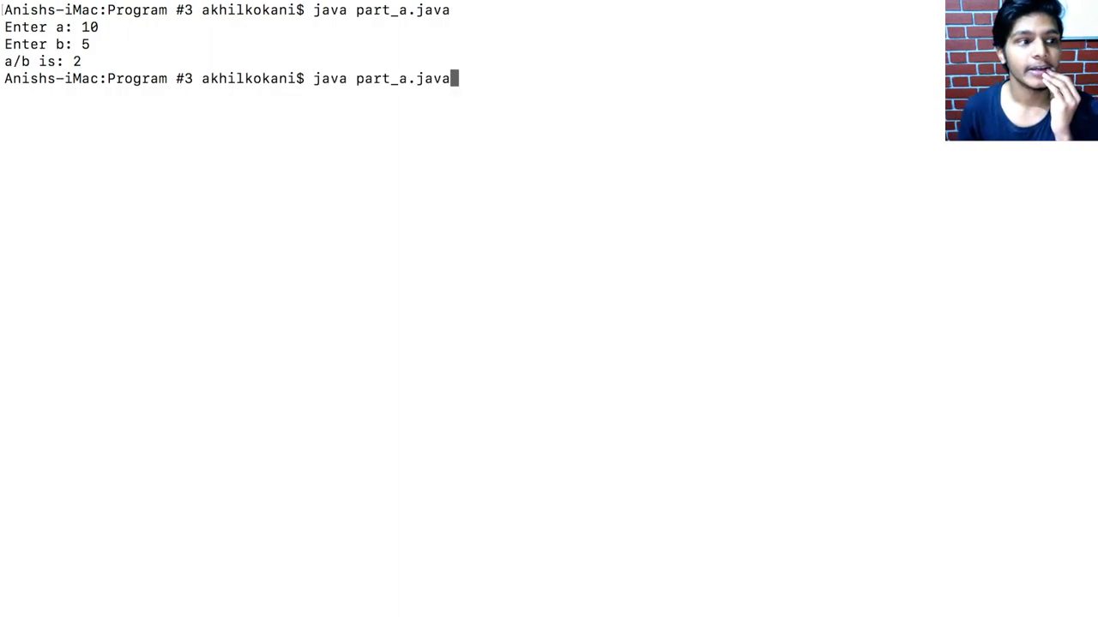
key("Return")
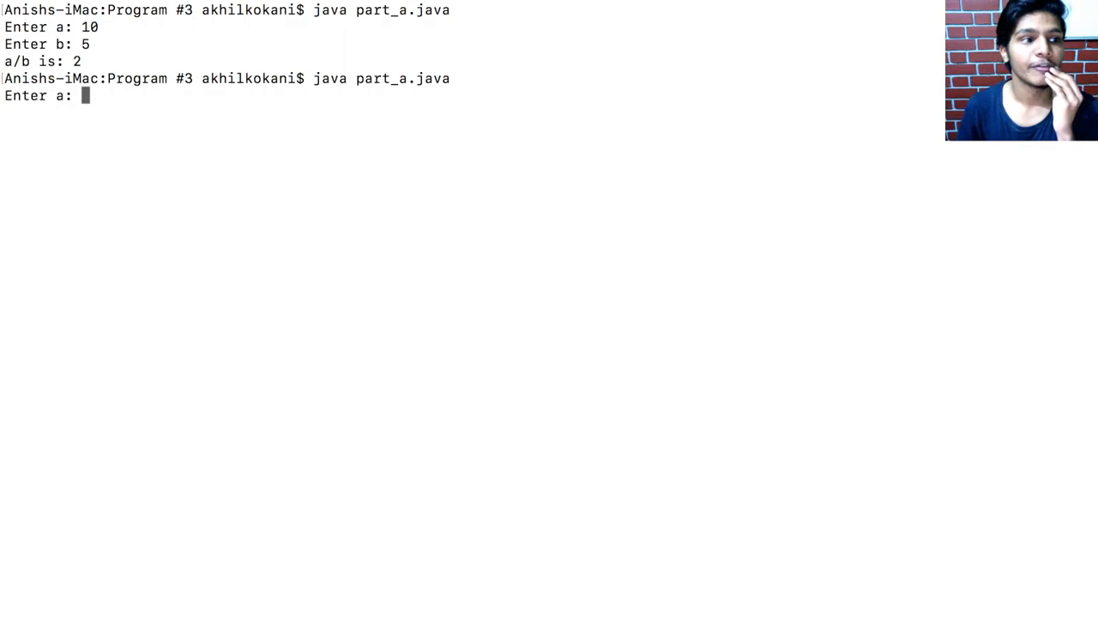